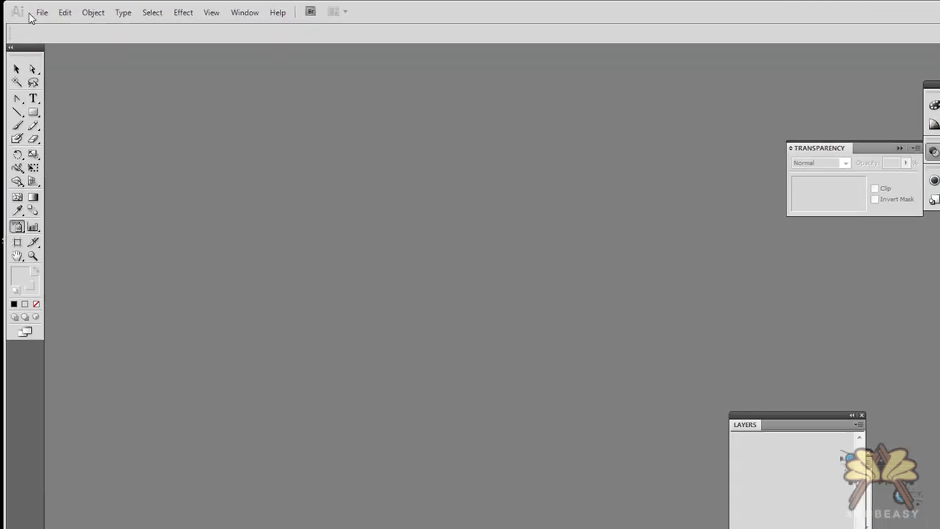
# Create a new Letter document, 8.5 × 11 in, with one artboard.
pyautogui.click(41, 13)
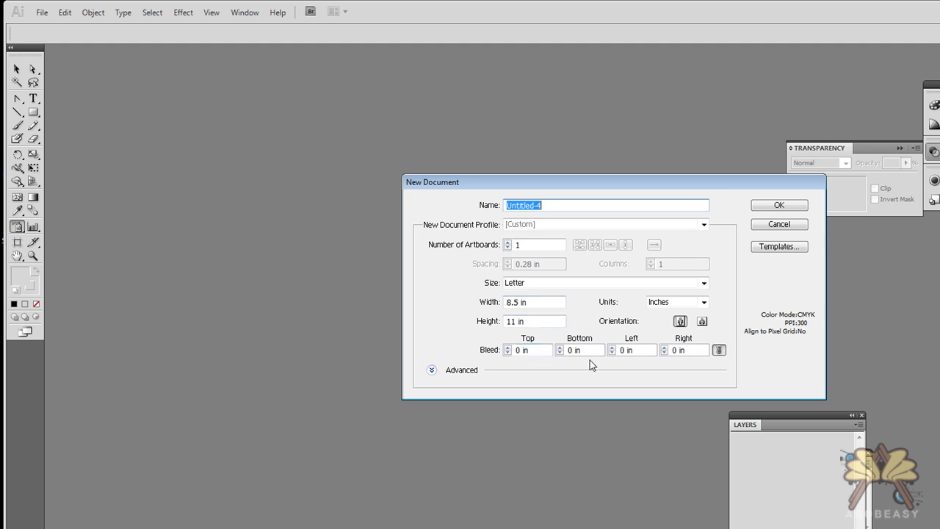
pyautogui.moveTo(797, 214)
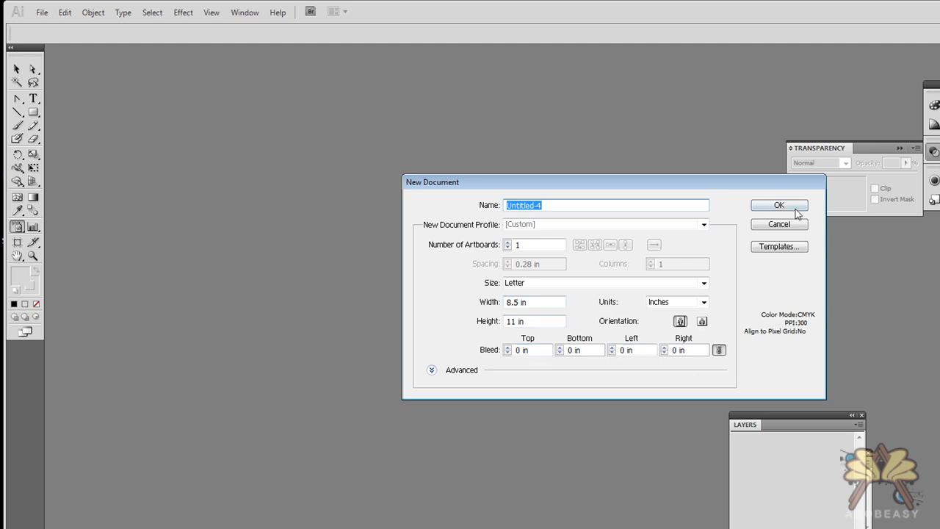
pyautogui.click(779, 205)
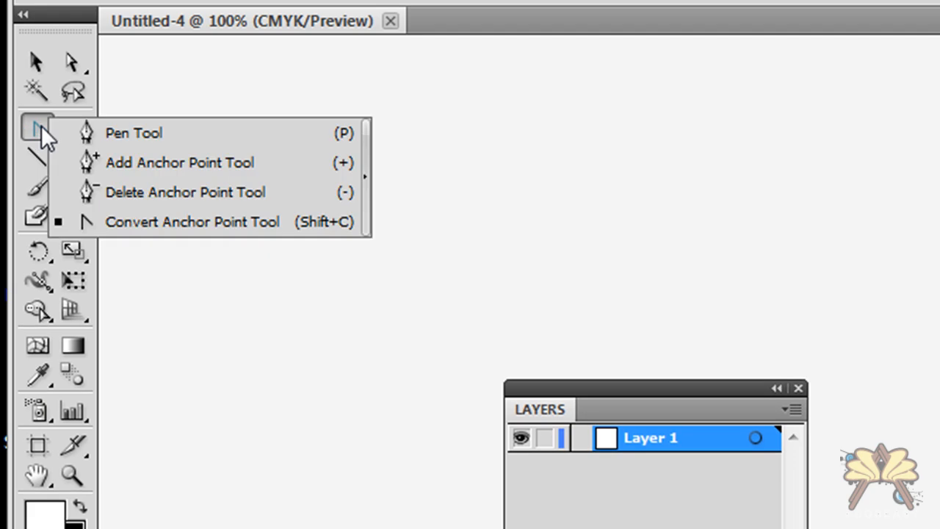
# Add anchor points to the horizontal line and pull handles to bend a curved bump.
pyautogui.click(133, 133)
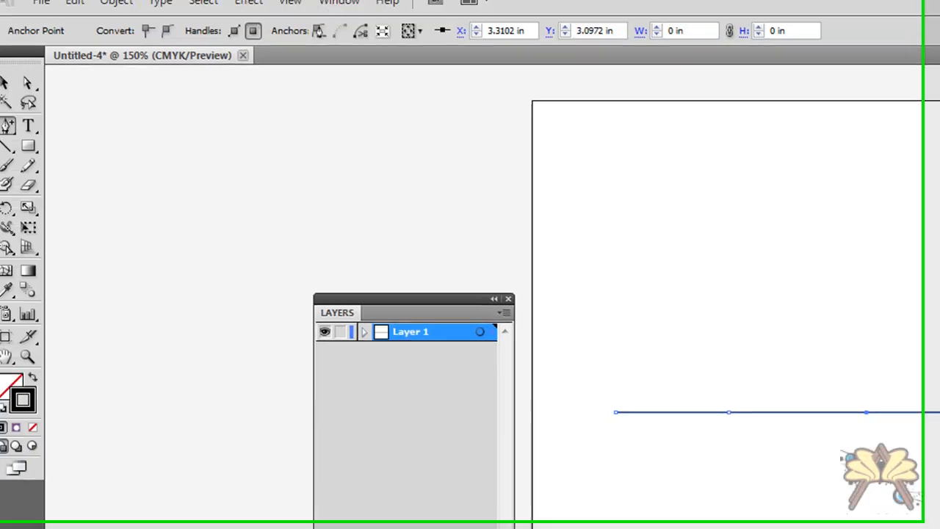
pyautogui.click(9, 126)
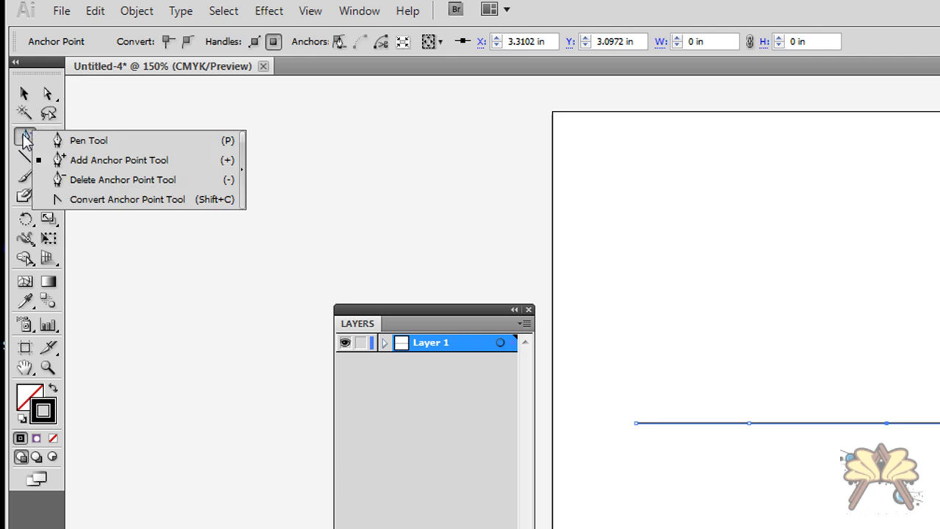
pyautogui.moveTo(105, 212)
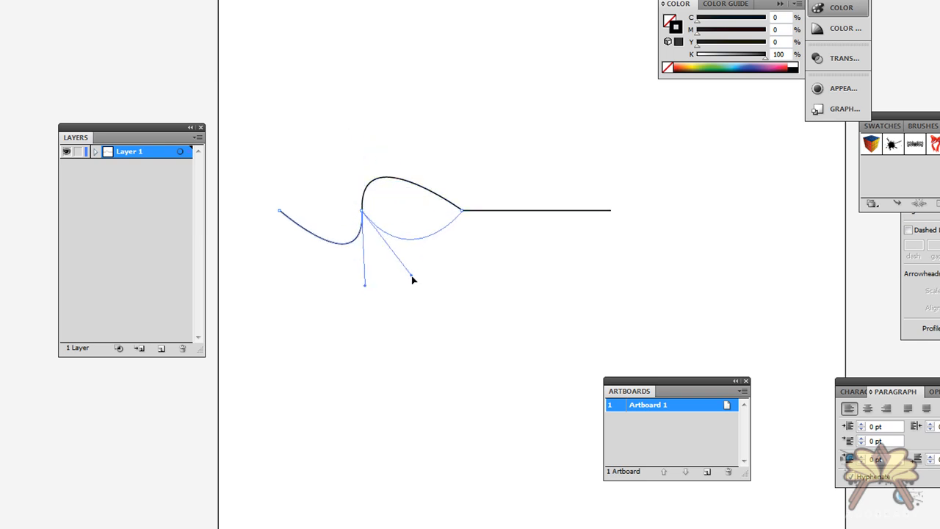
pyautogui.moveTo(413, 279); pyautogui.dragTo(423, 166)
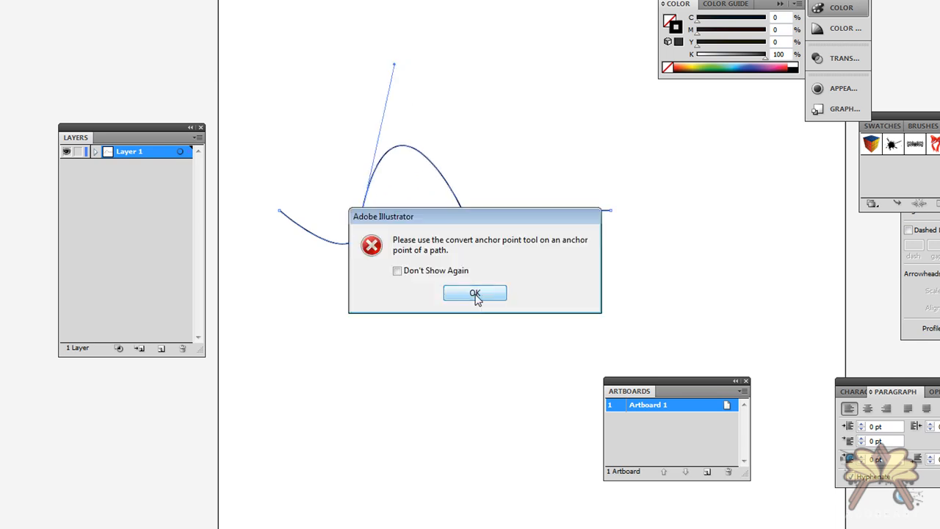
pyautogui.click(475, 293)
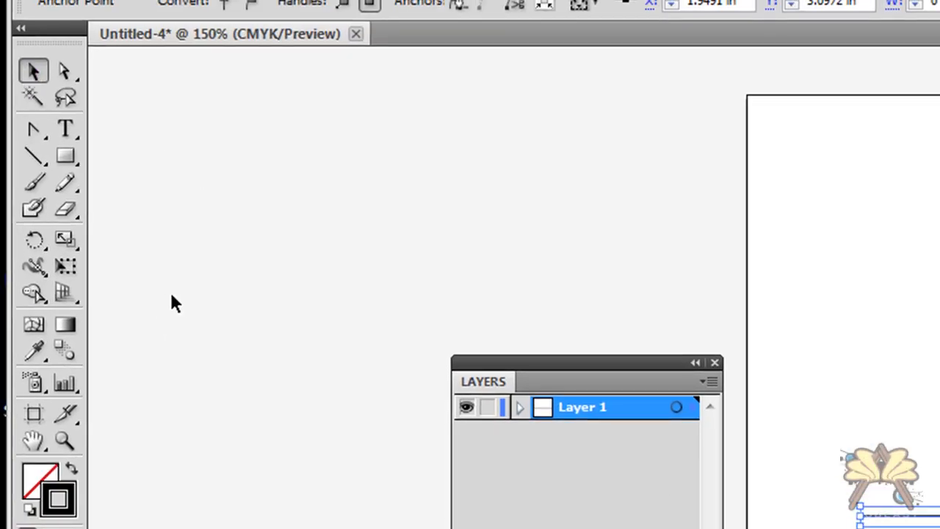
# Type HELLO WORLD at 24 pt above the line, then deselect it.
pyautogui.click(65, 129)
pyautogui.write('HELLO')
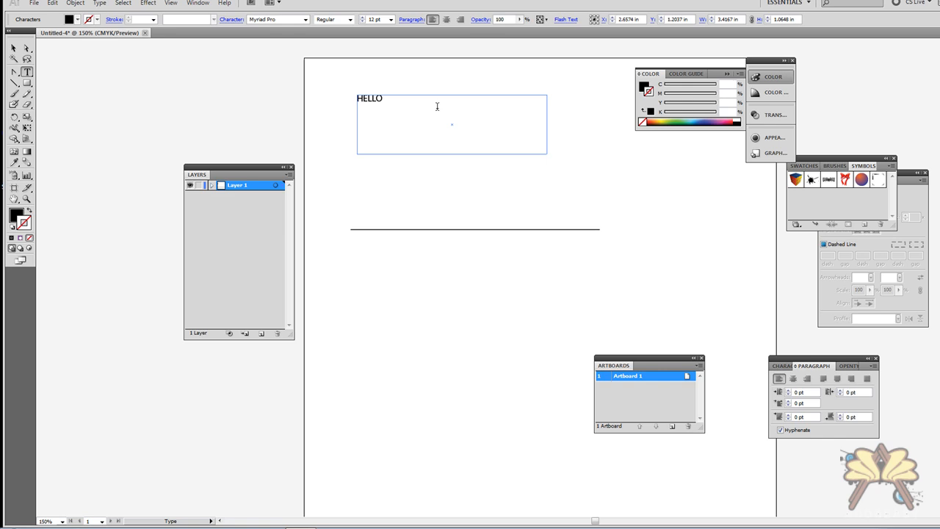
pyautogui.write('WORLD')
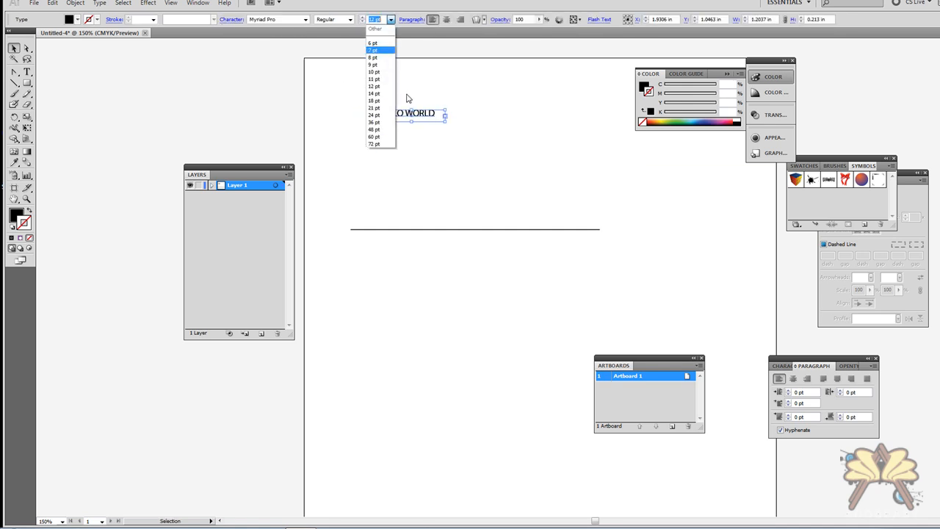
pyautogui.click(375, 114)
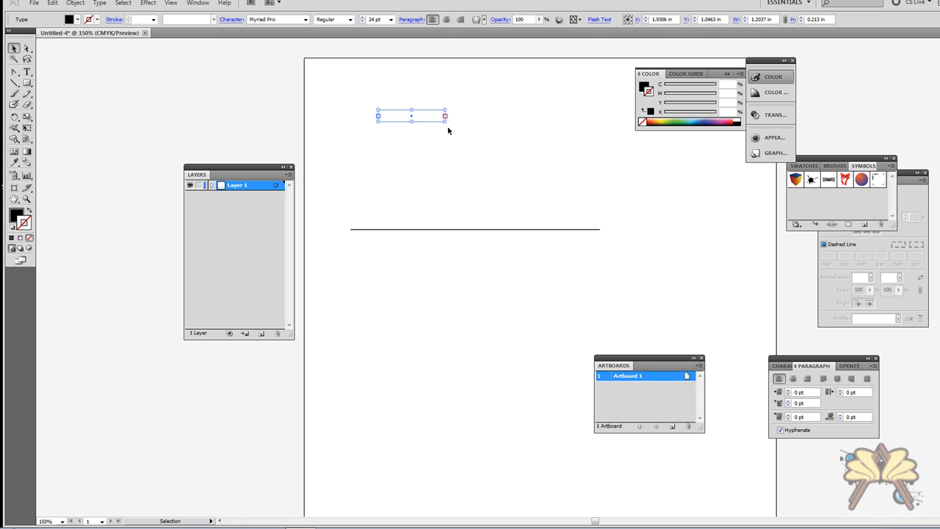
pyautogui.write('HELLO')
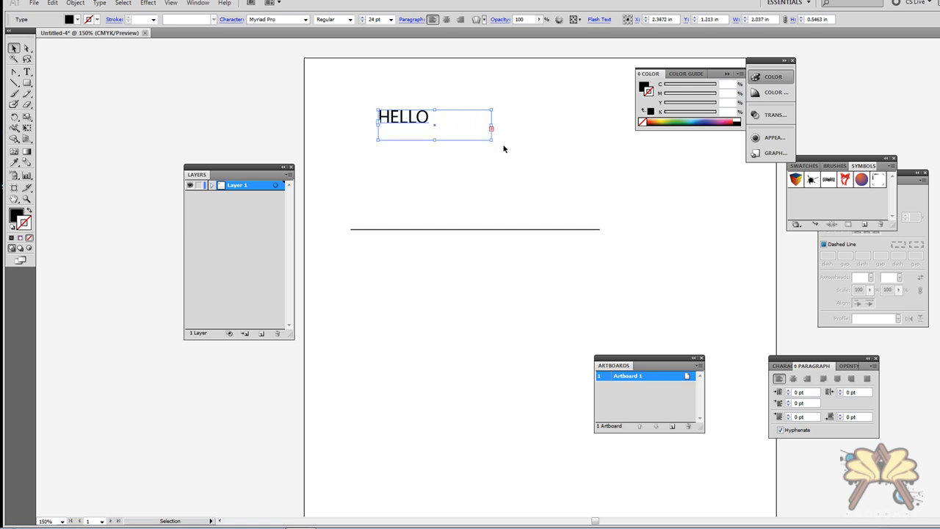
pyautogui.write('WORLD')
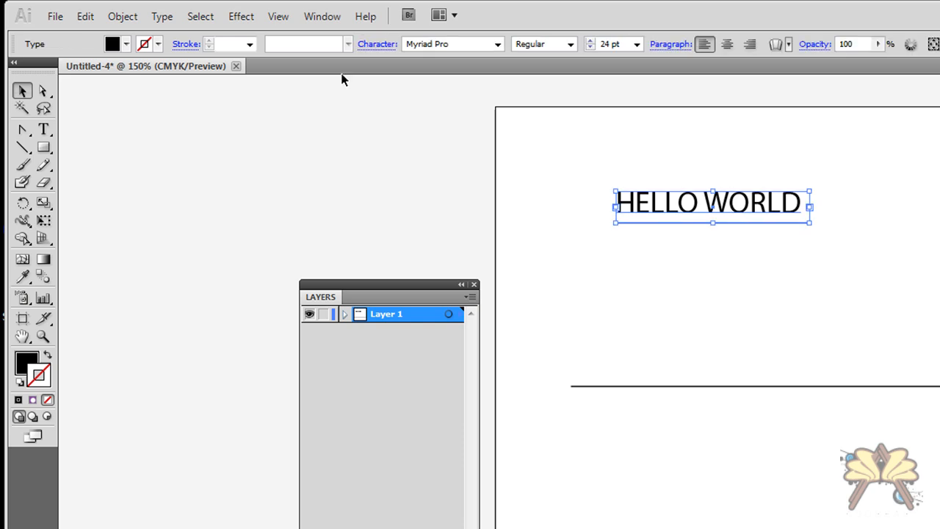
pyautogui.click(161, 16)
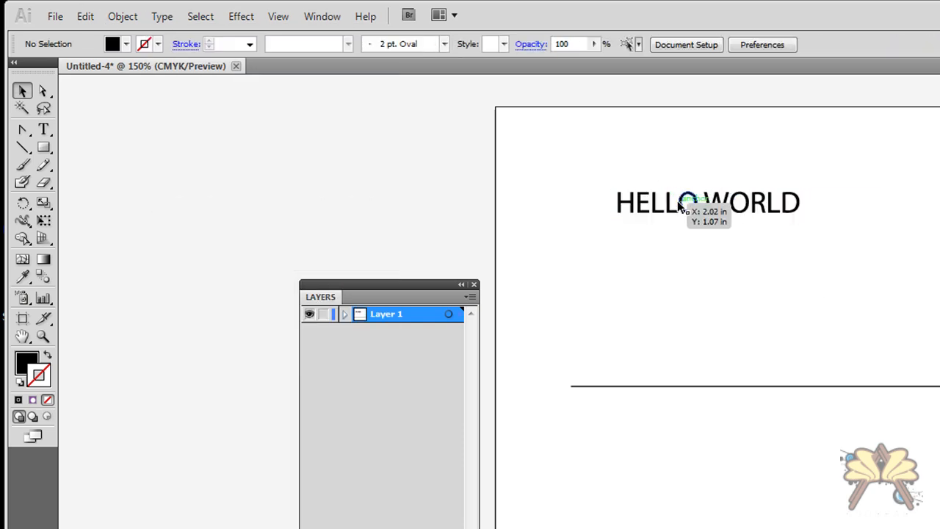
pyautogui.click(43, 147)
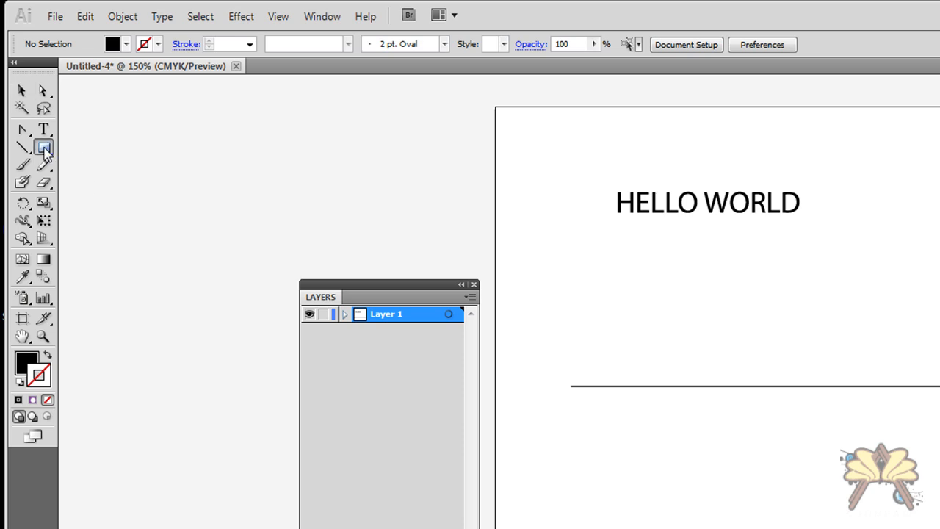
# Draw a black square below HELLO WORLD with a 3D Extrude & Bevel effect.
pyautogui.click(43, 147)
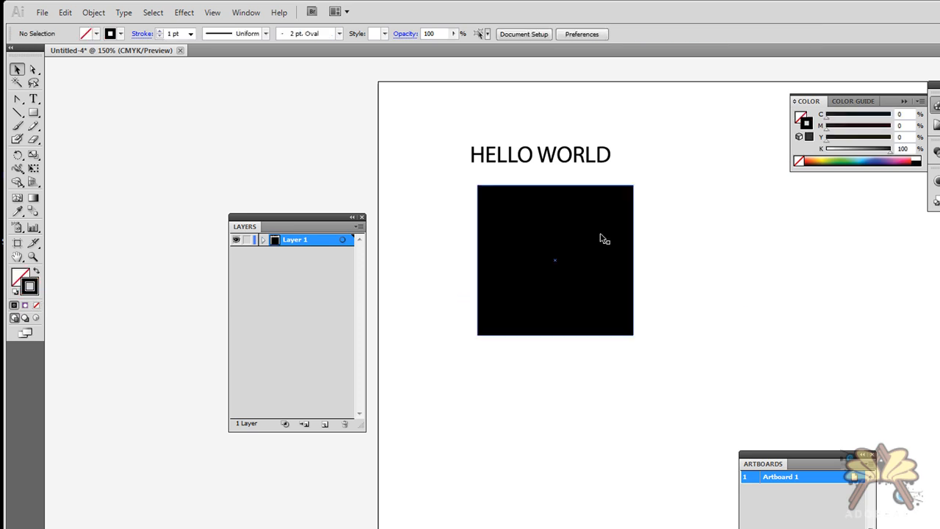
pyautogui.click(184, 13)
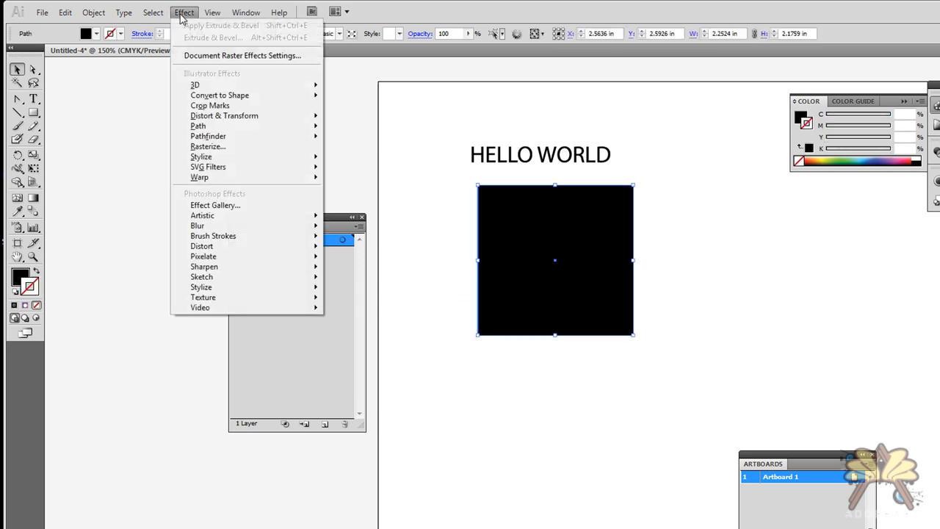
pyautogui.moveTo(195, 85)
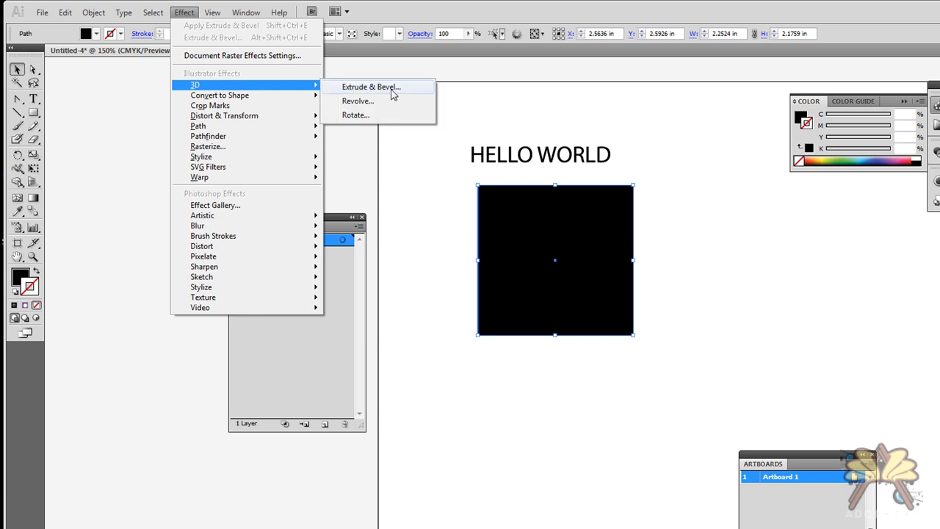
pyautogui.click(370, 86)
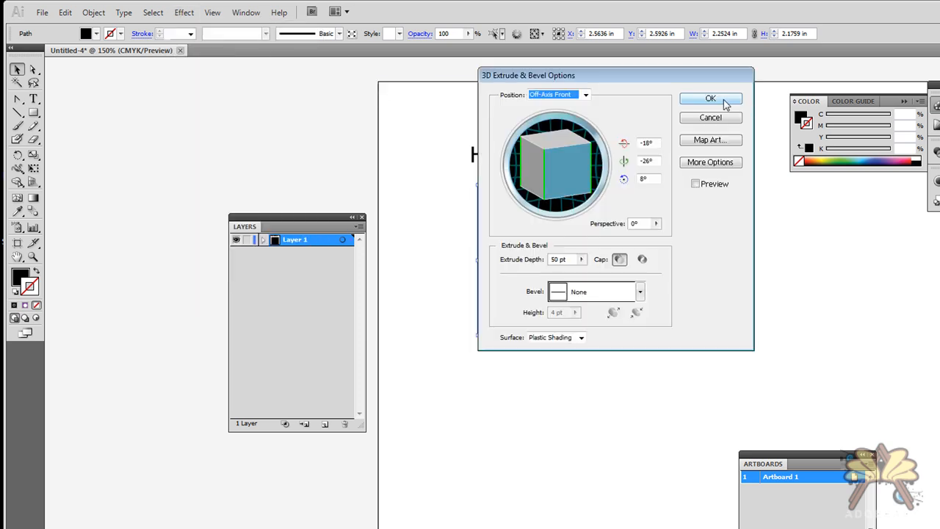
pyautogui.click(710, 98)
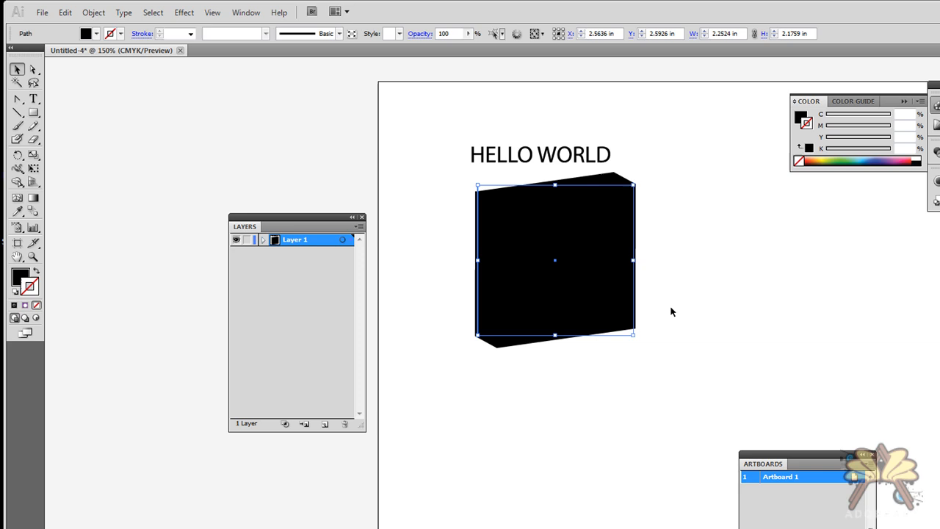
pyautogui.moveTo(554, 261); pyautogui.dragTo(564, 327)
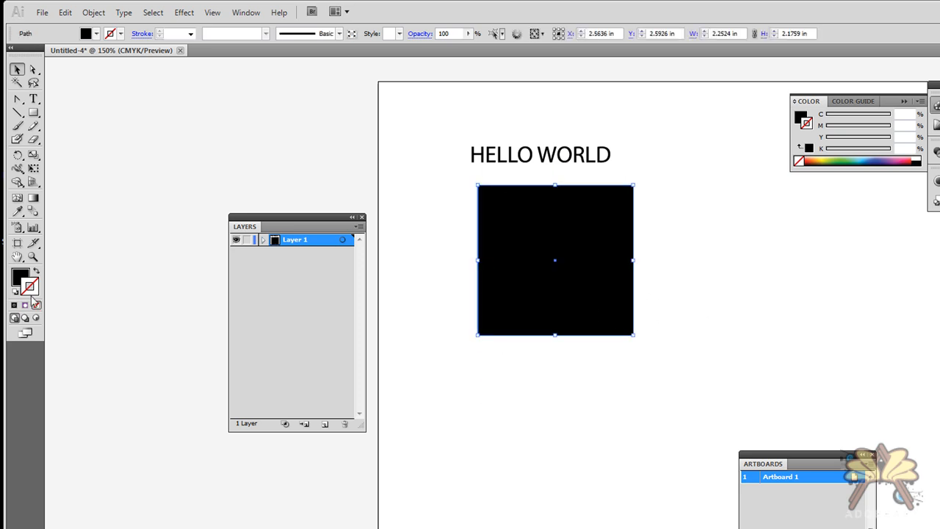
pyautogui.doubleClick(21, 276)
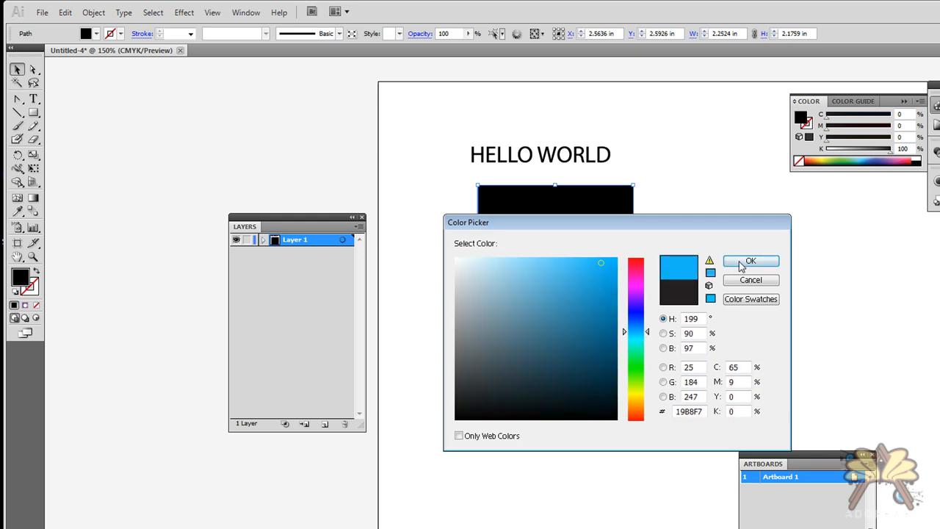
# Fill the square bright blue and apply Extrude & Bevel for 3D depth.
pyautogui.click(750, 262)
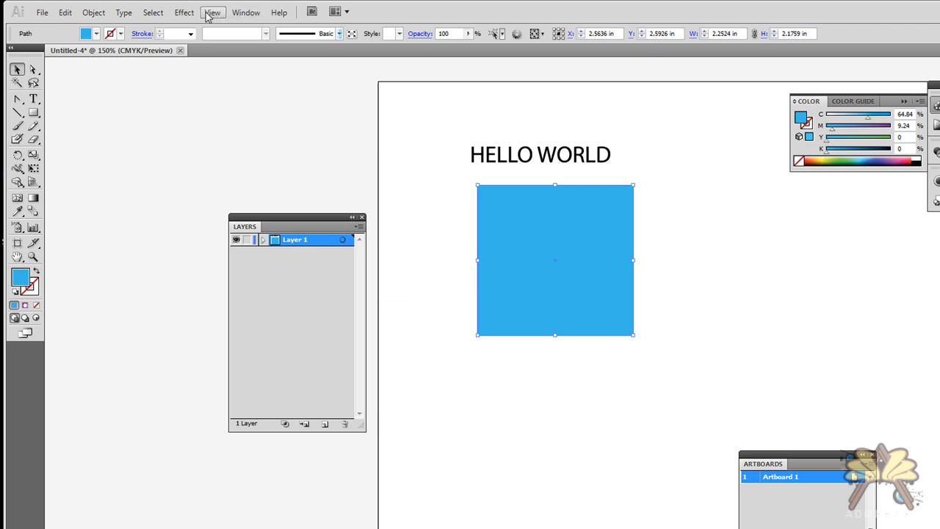
pyautogui.click(184, 13)
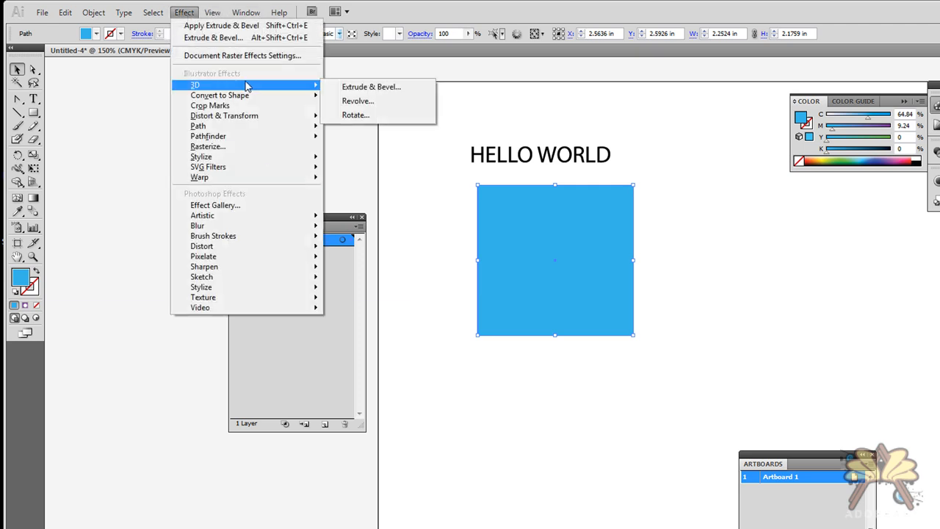
pyautogui.click(370, 86)
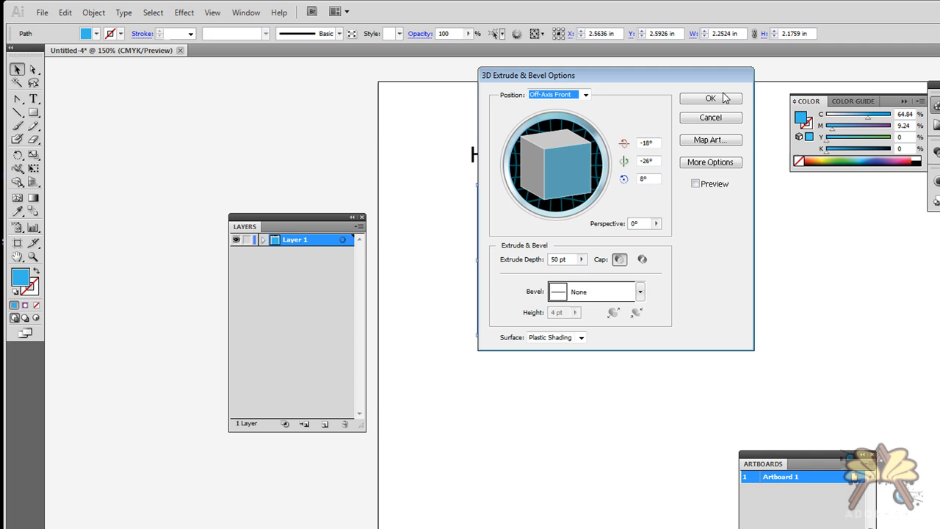
pyautogui.click(710, 98)
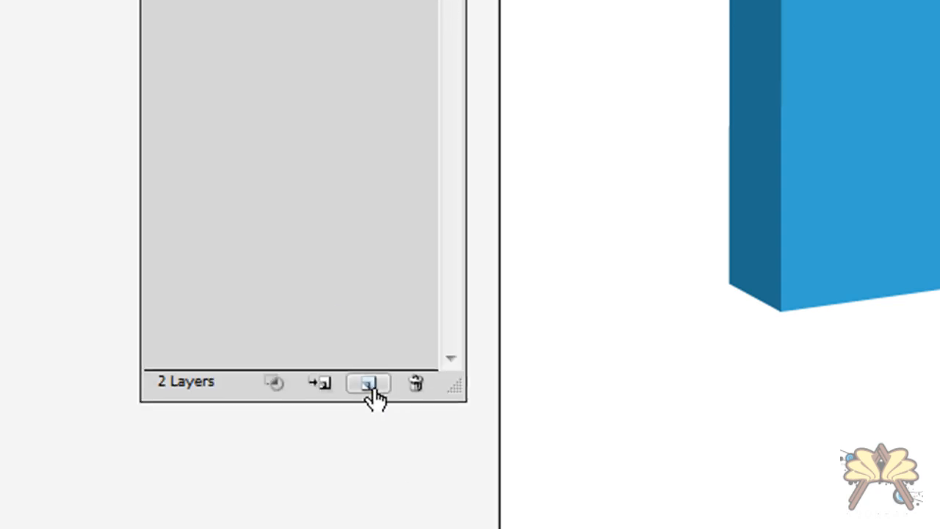
# Add a new layer, move HELLO WORLD onto the box's front face and skew it.
pyautogui.click(367, 383)
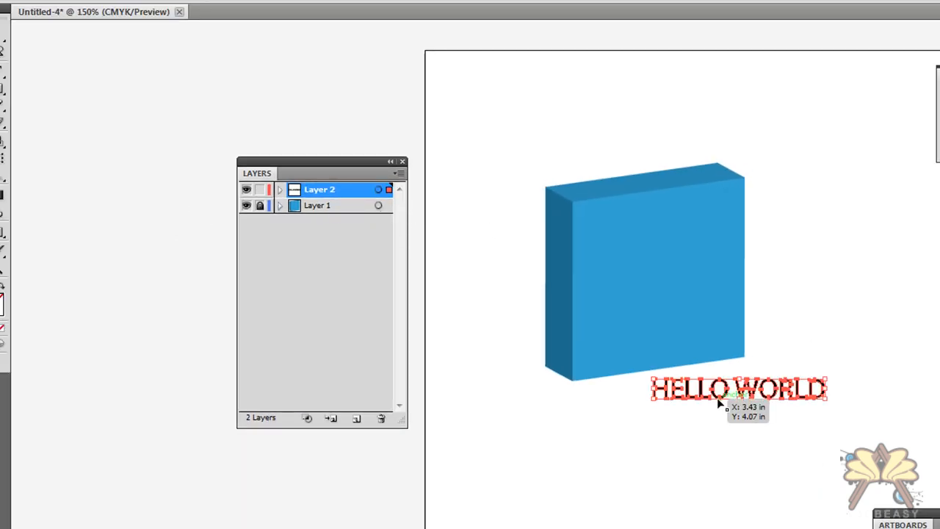
pyautogui.moveTo(738, 388); pyautogui.dragTo(683, 292)
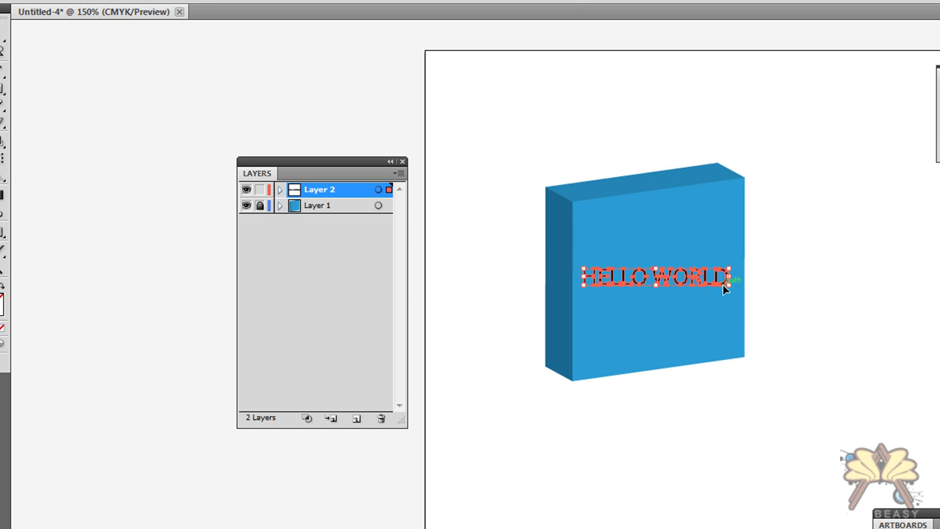
pyautogui.moveTo(3, 161)
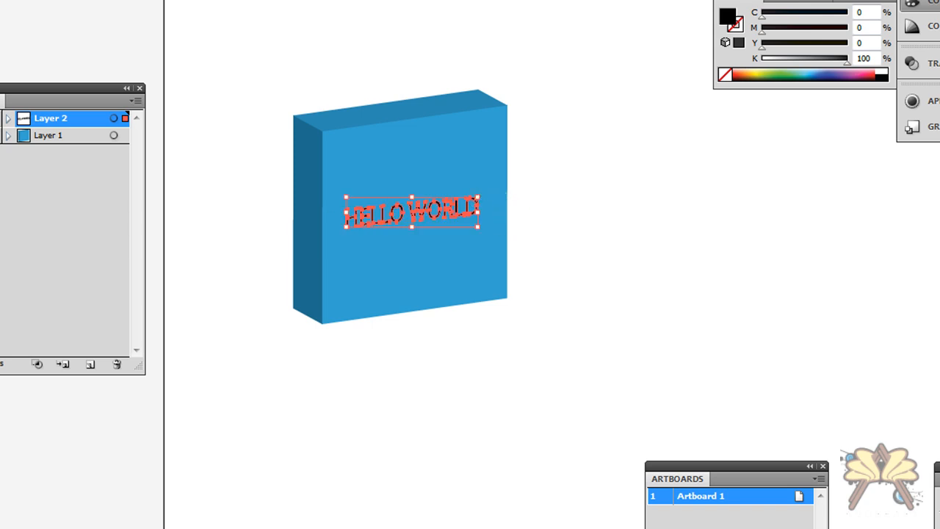
pyautogui.moveTo(412, 213); pyautogui.dragTo(417, 204)
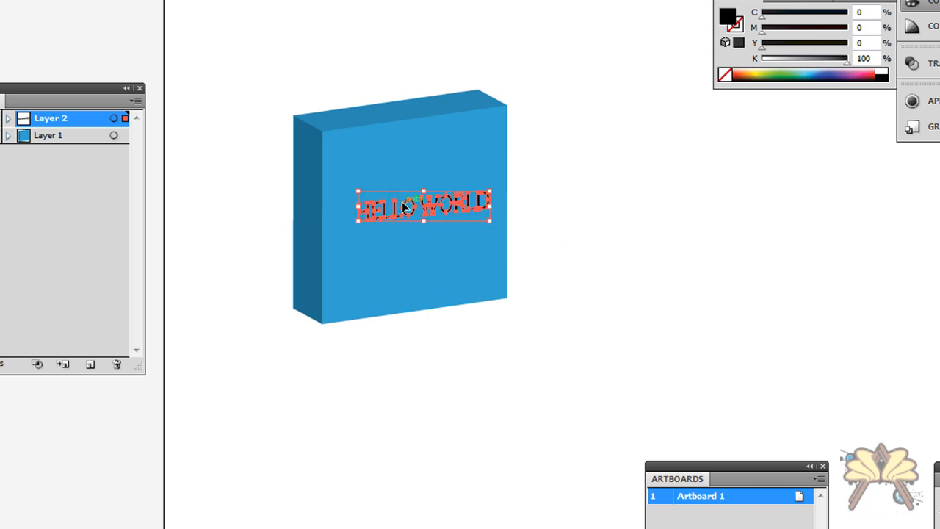
pyautogui.moveTo(422, 206); pyautogui.dragTo(419, 210)
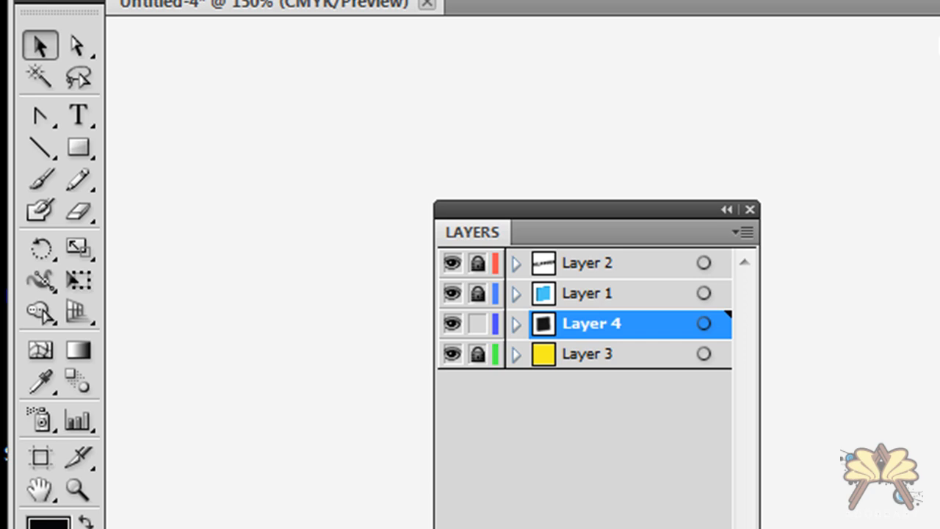
# On Layer 4, draw a rectangle with a dark teal-to-white gradient fill.
pyautogui.click(79, 146)
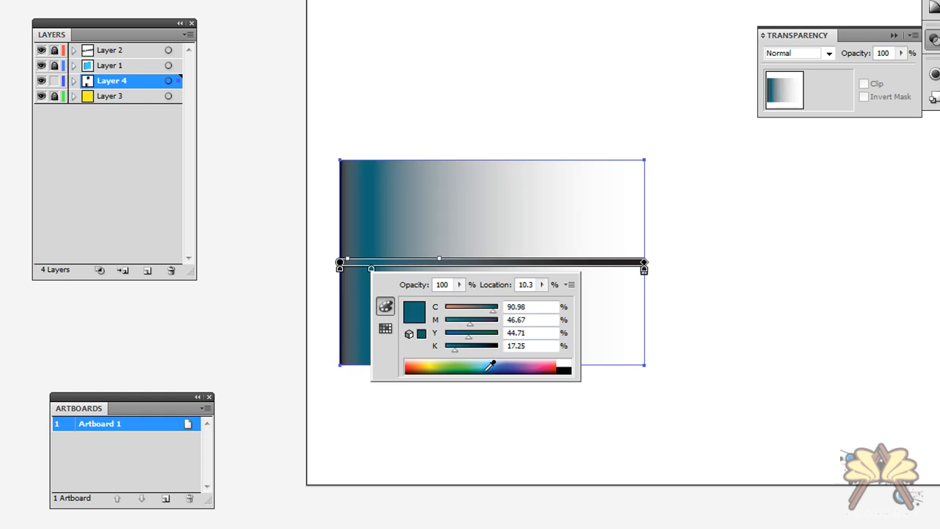
pyautogui.click(490, 367)
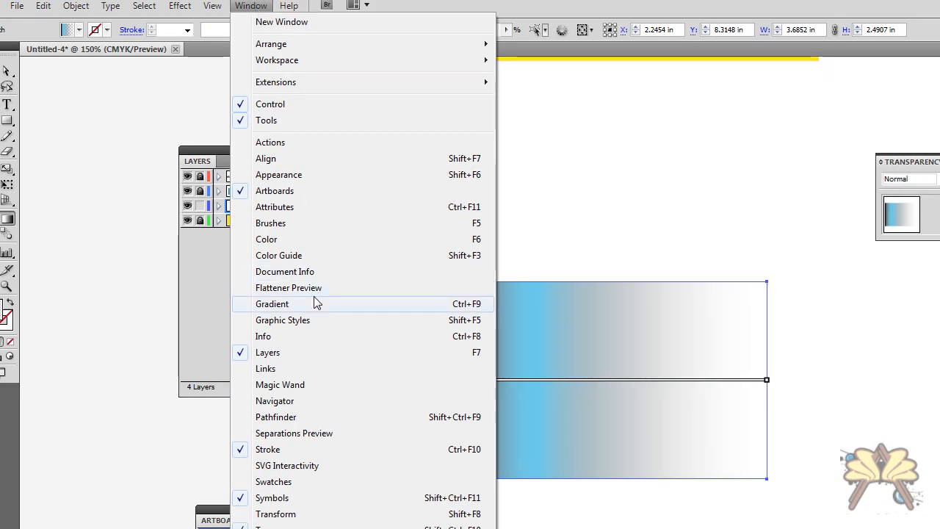
# Add blue and black gradient stops and set the gradient angle to 46°.
pyautogui.click(271, 303)
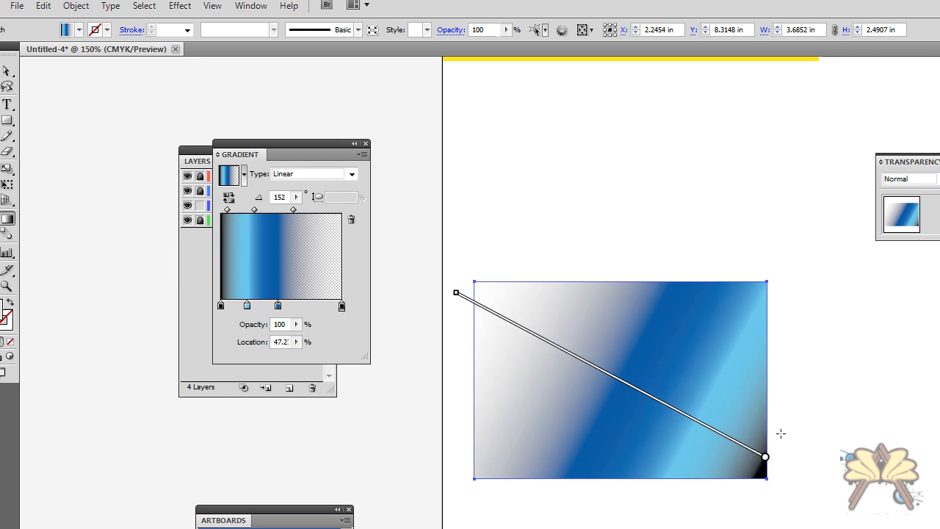
pyautogui.click(602, 384)
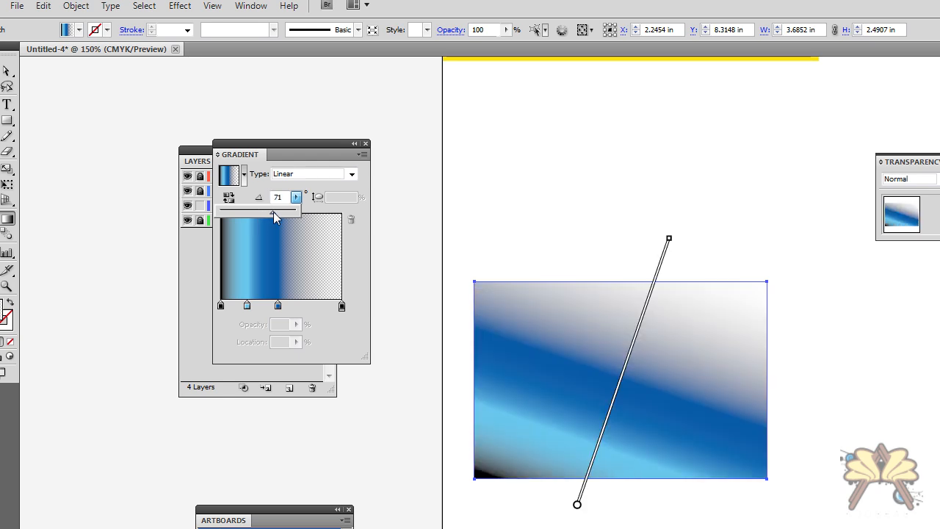
pyautogui.moveTo(668, 239); pyautogui.dragTo(747, 248)
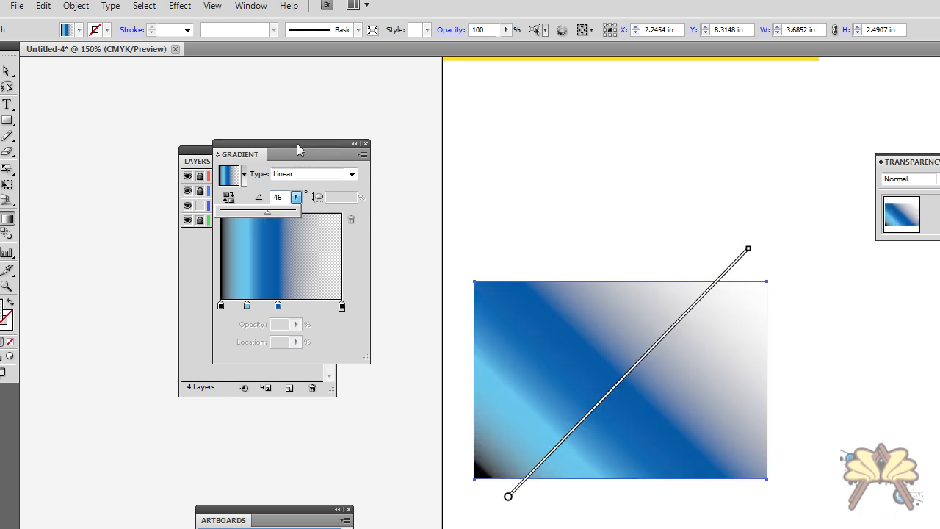
pyautogui.click(366, 144)
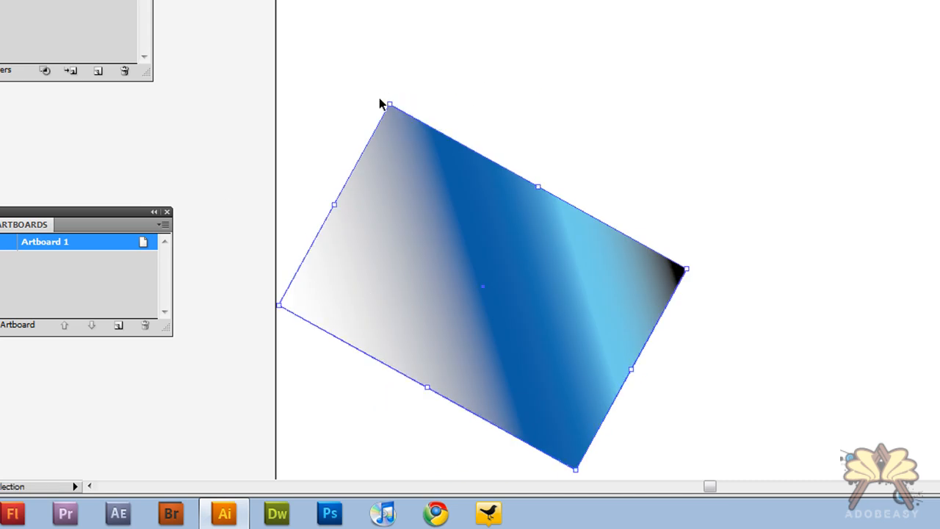
# Rotate the blue gradient rectangle from its bounding-box corner to a shallower angle.
pyautogui.moveTo(389, 103); pyautogui.dragTo(340, 188)
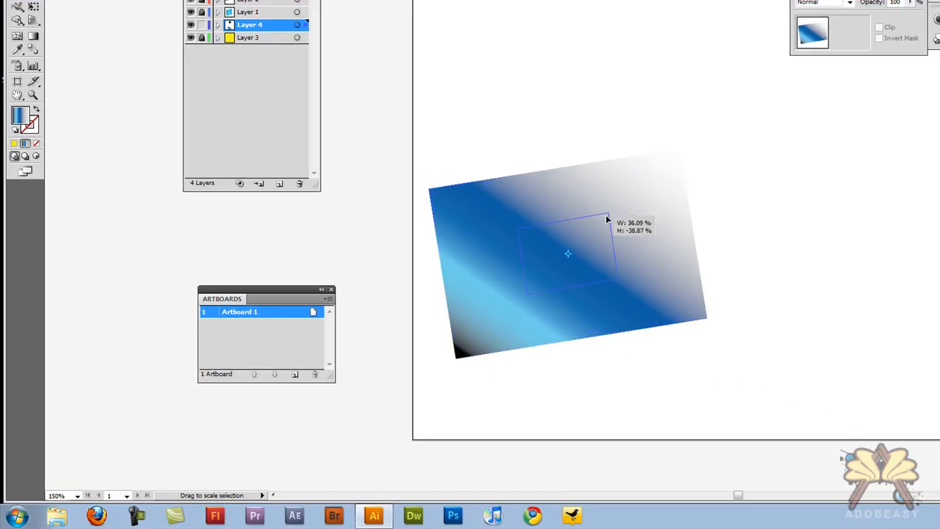
# Shrink the tilted blue gradient rectangle with the Scale tool.
pyautogui.moveTo(606, 219); pyautogui.dragTo(595, 191)
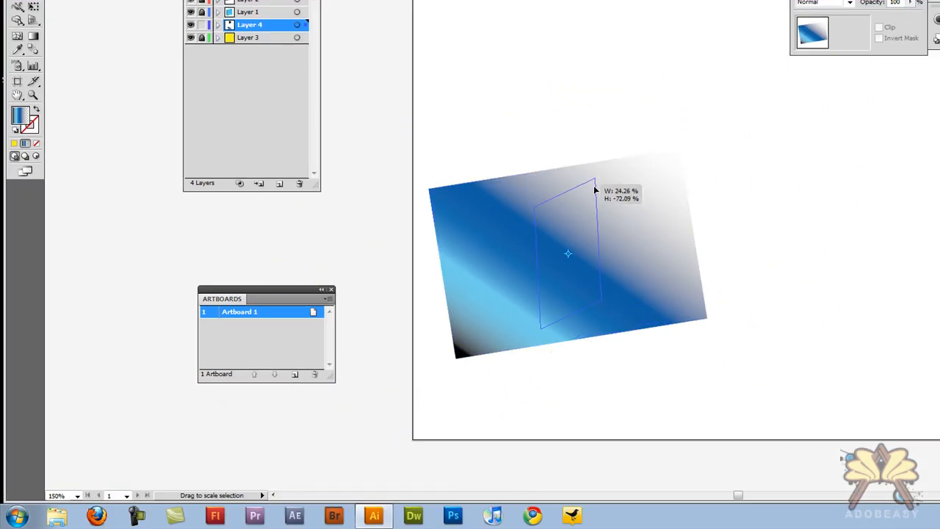
pyautogui.moveTo(595, 189); pyautogui.dragTo(626, 166)
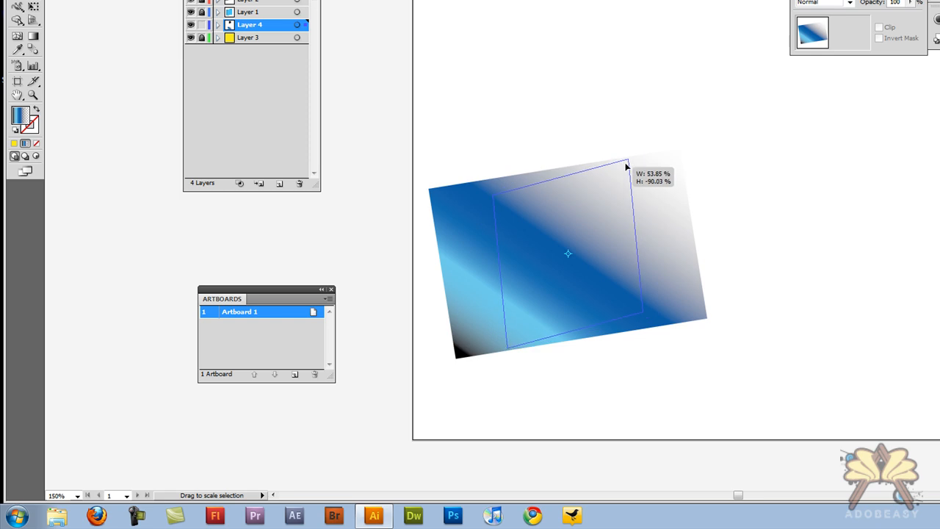
pyautogui.moveTo(628, 163); pyautogui.dragTo(679, 150)
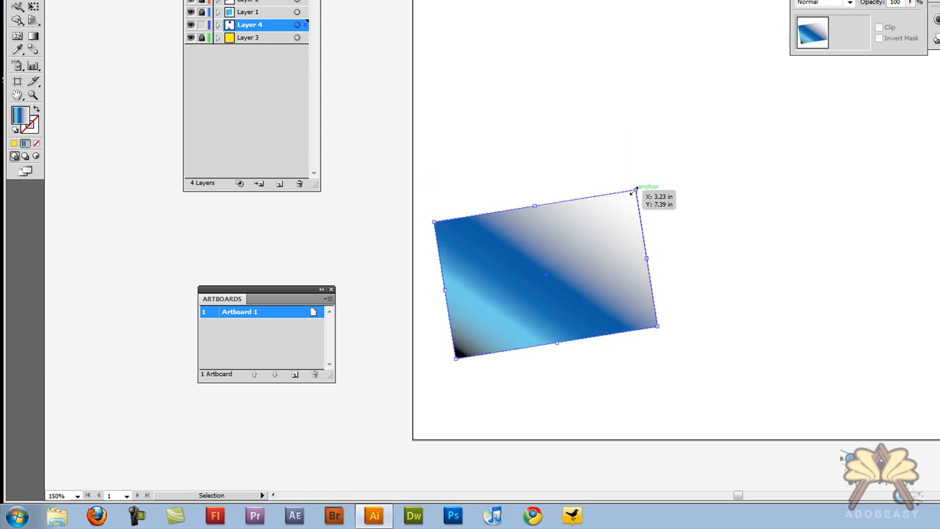
# Drag a corner handle to enlarge the tilted gradient rectangle to about 3.69 x 2.79 in.
pyautogui.moveTo(633, 191); pyautogui.dragTo(661, 168)
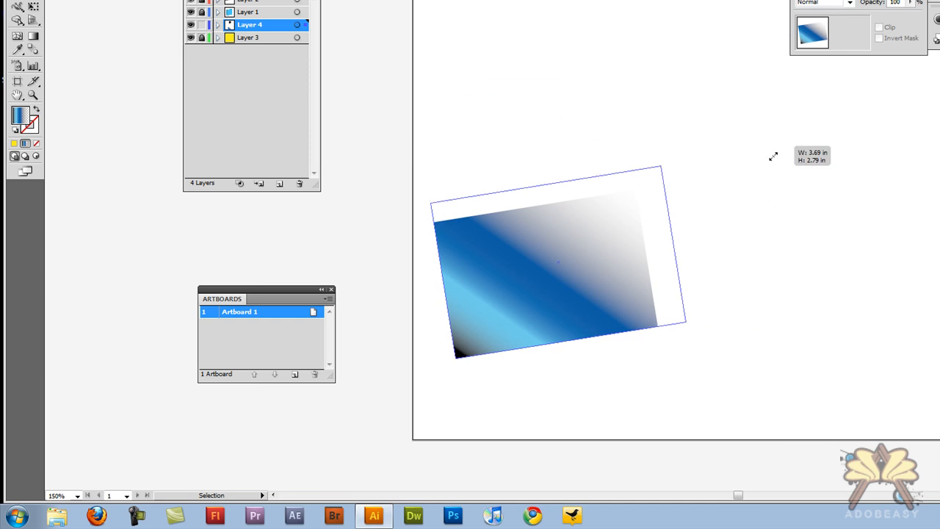